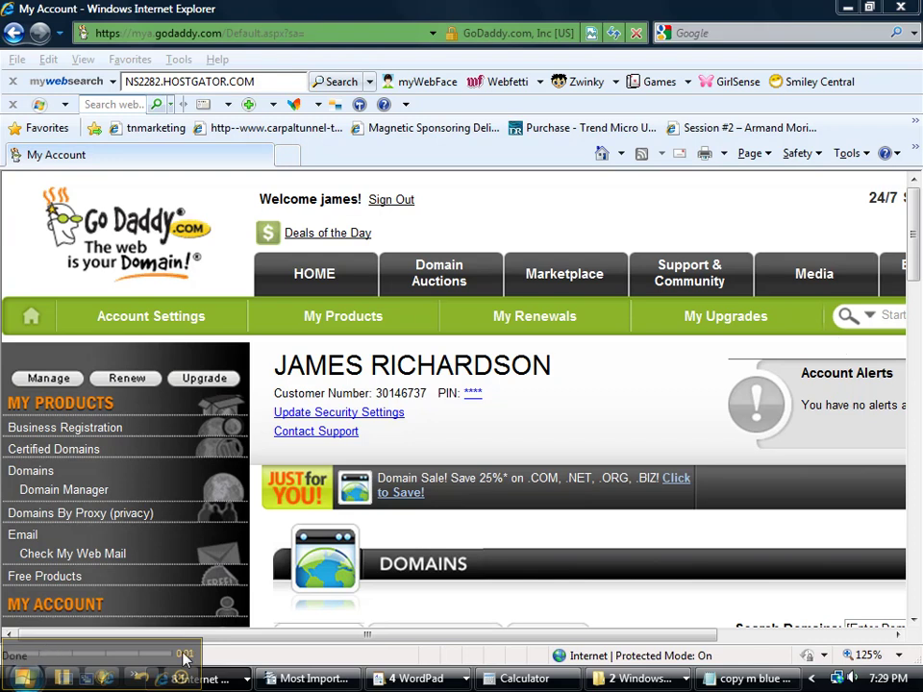
{"action": "mouse_move", "coordinate": [315, 431]}
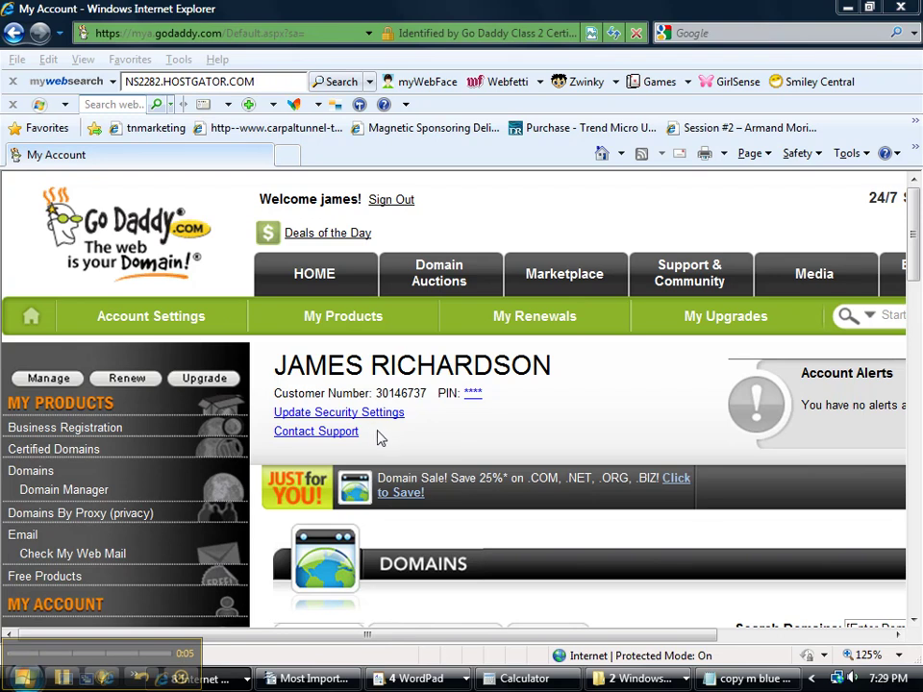
{"action": "mouse_move", "coordinate": [427, 467]}
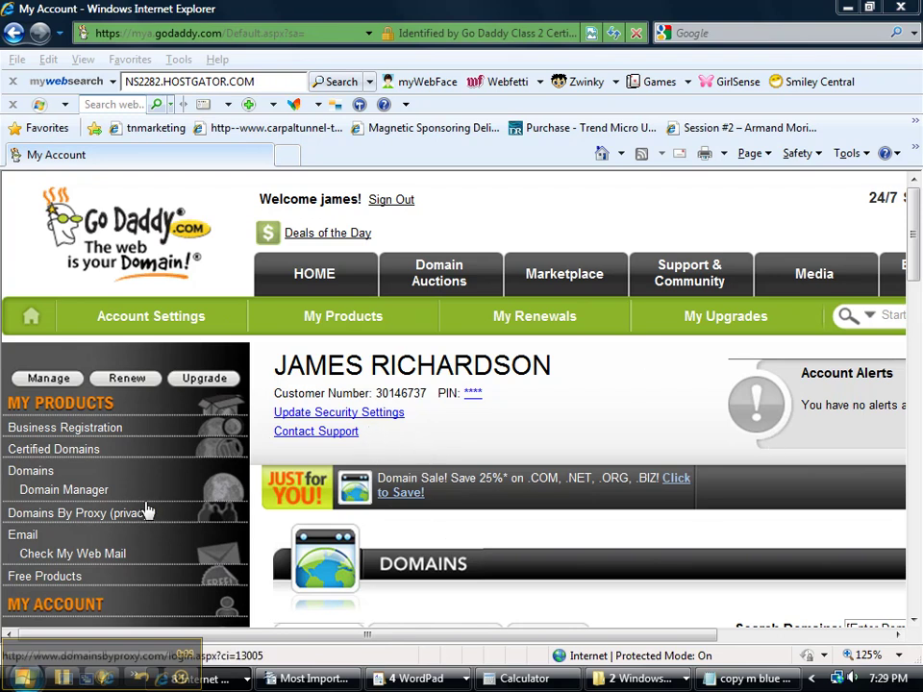
{"action": "mouse_move", "coordinate": [17, 402]}
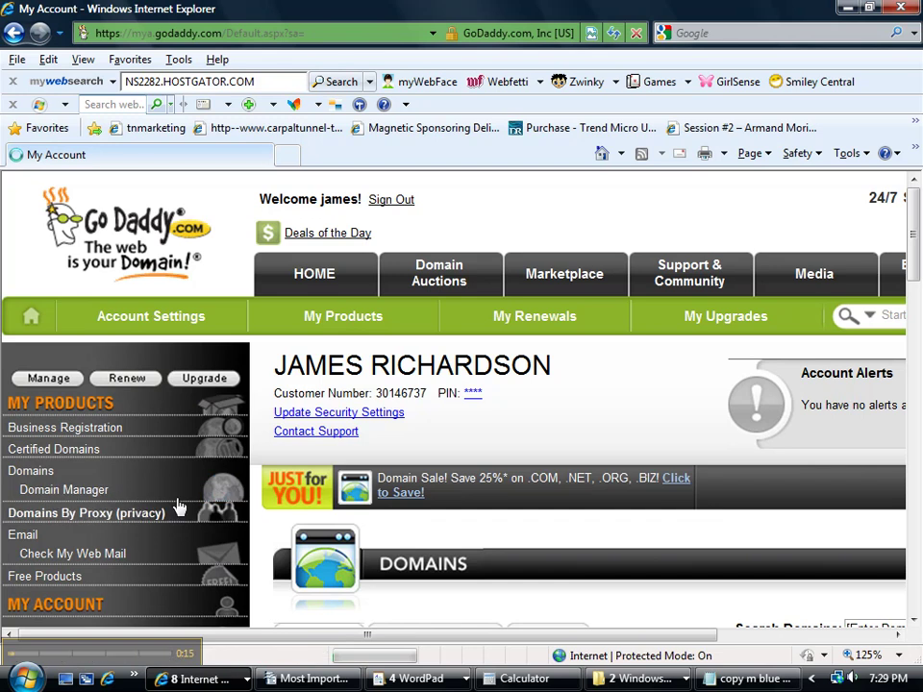
Select FAILURE2VICTORY.COM in Domain Manager and view the HostGator welcome email's nameservers.
{"action": "left_click", "coordinate": [64, 491]}
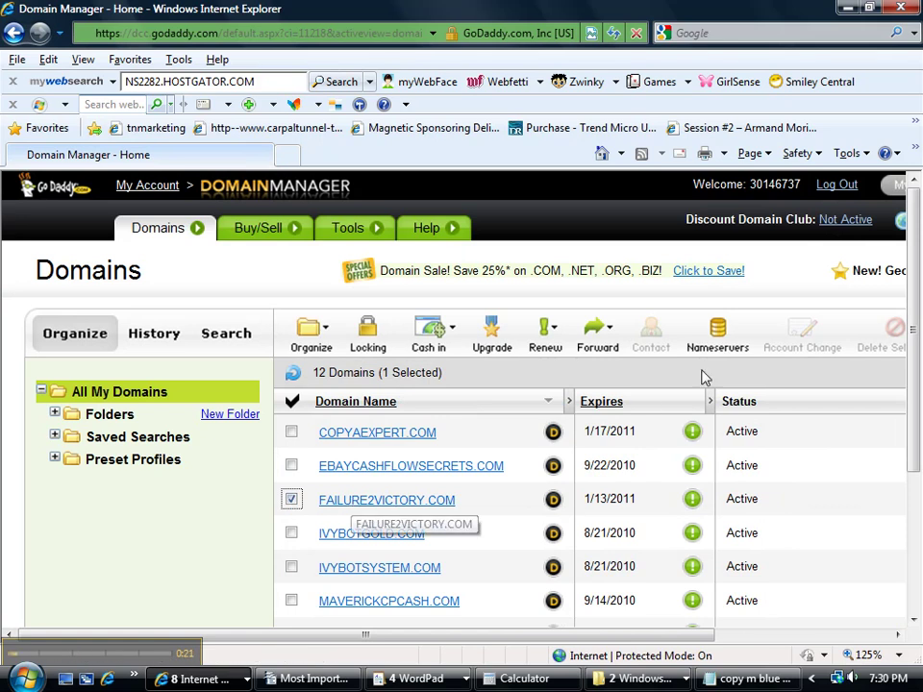
{"action": "left_click", "coordinate": [717, 330]}
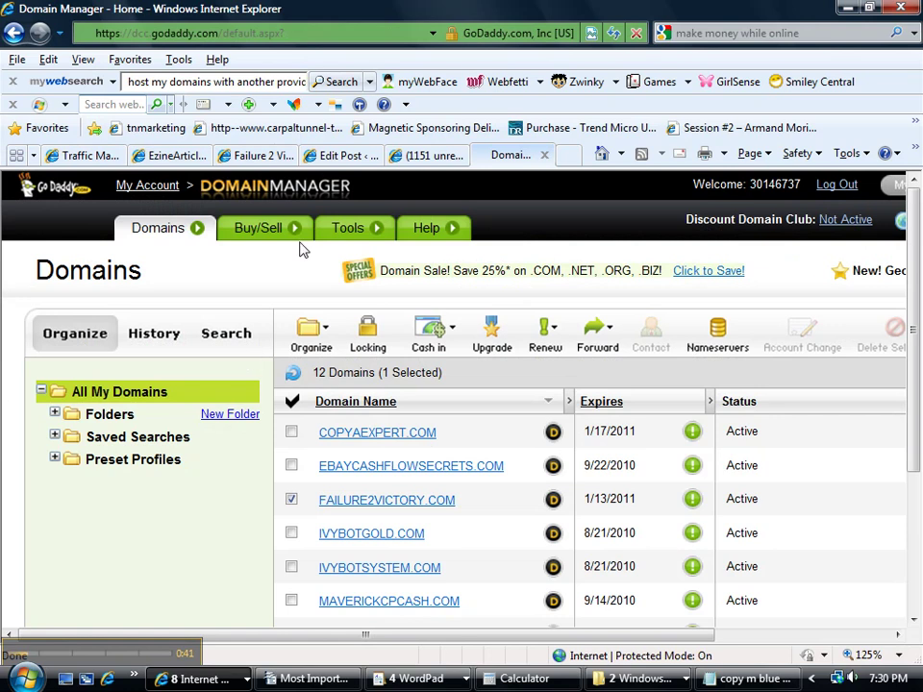
{"action": "left_click", "coordinate": [423, 153]}
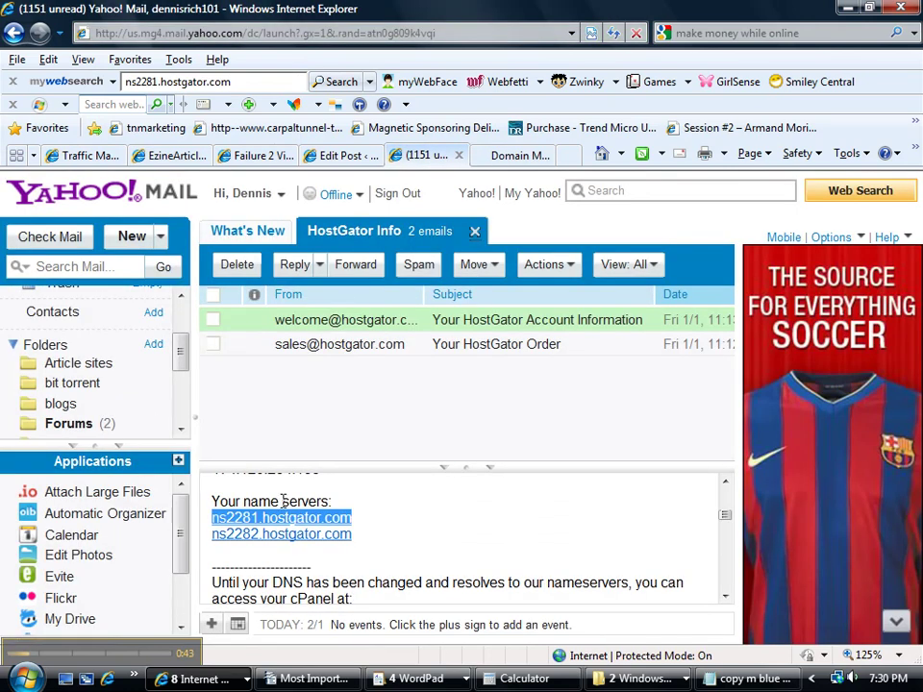
{"action": "mouse_move", "coordinate": [527, 342]}
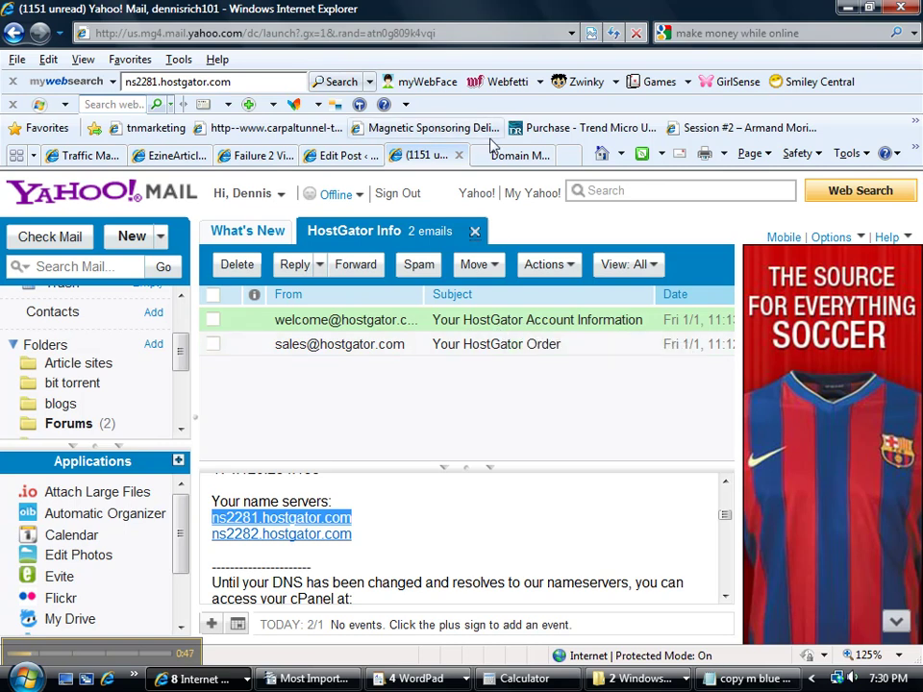
Set the domain's nameservers to NS2281.HOSTGATOR.COM and NS2282.HOSTGATOR.COM.
{"action": "left_click", "coordinate": [515, 154]}
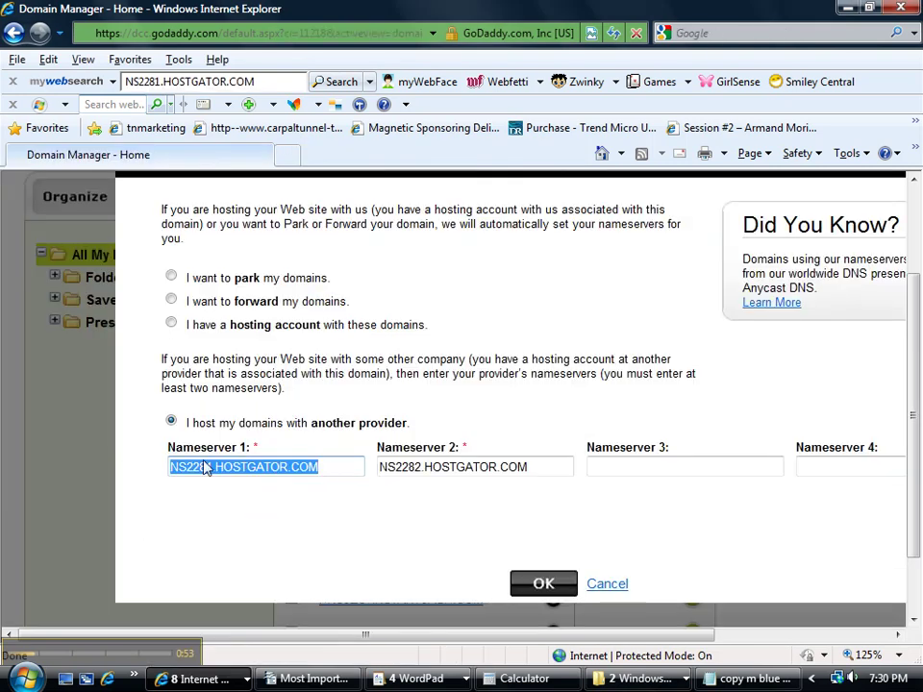
{"action": "left_click", "coordinate": [473, 467]}
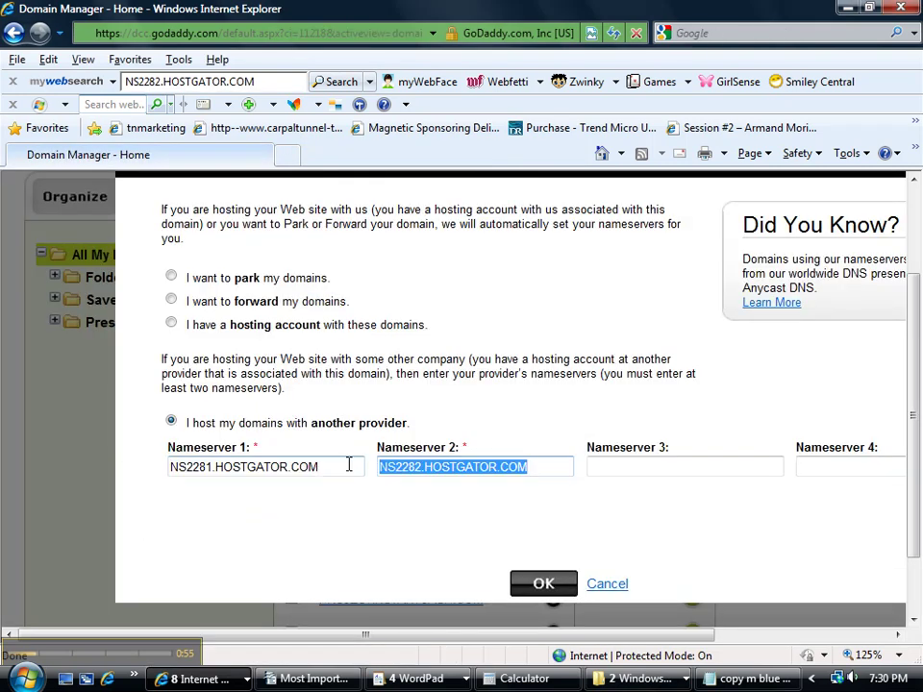
{"action": "left_click", "coordinate": [542, 584]}
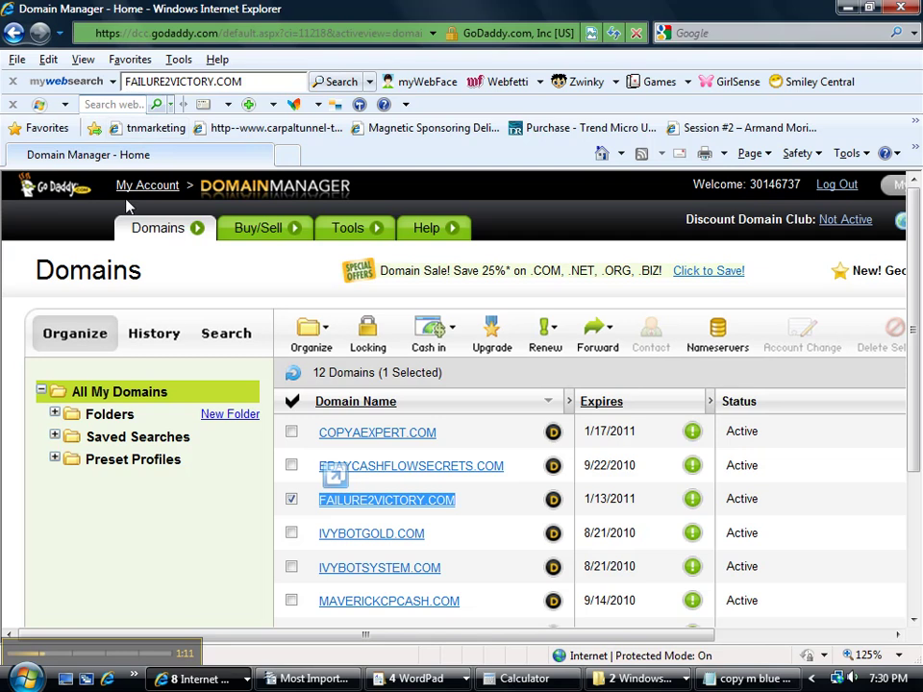
{"action": "mouse_move", "coordinate": [296, 319]}
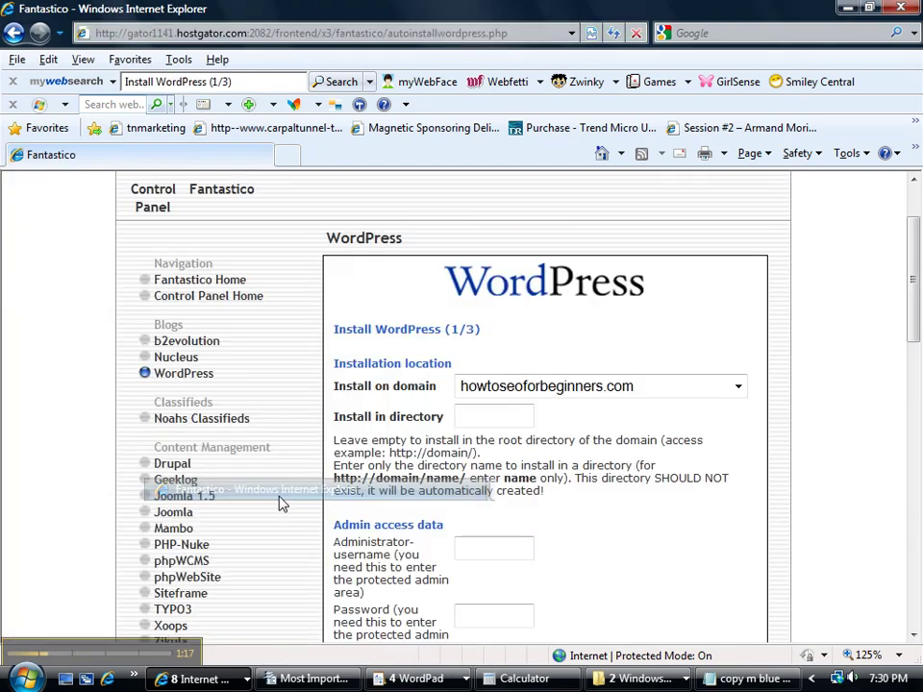
View the WordPress overview listing the failure2victory.com install, then return to cPanel home.
{"action": "left_click", "coordinate": [15, 31]}
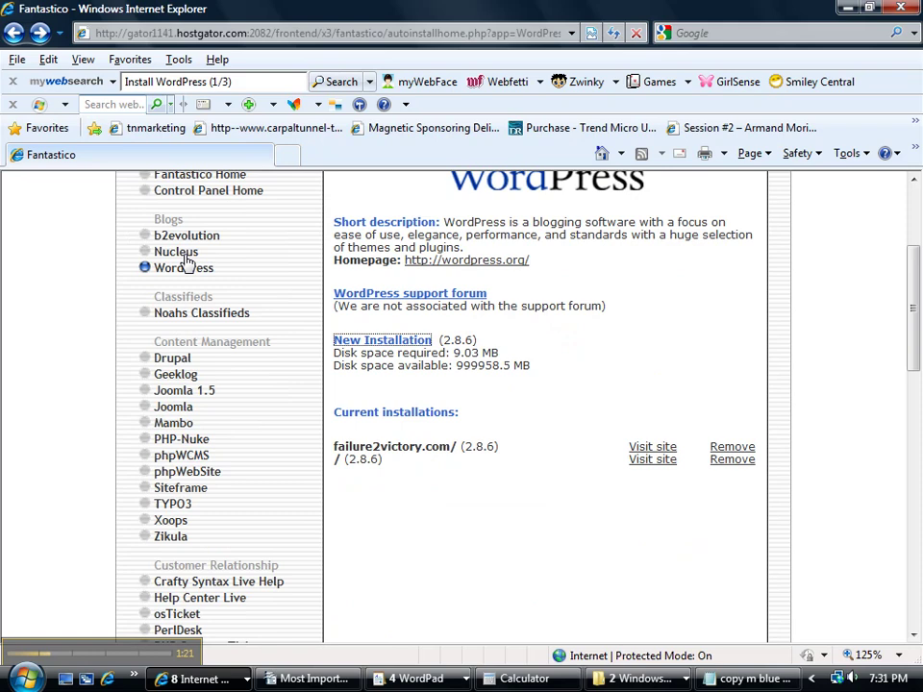
{"action": "left_click", "coordinate": [182, 268]}
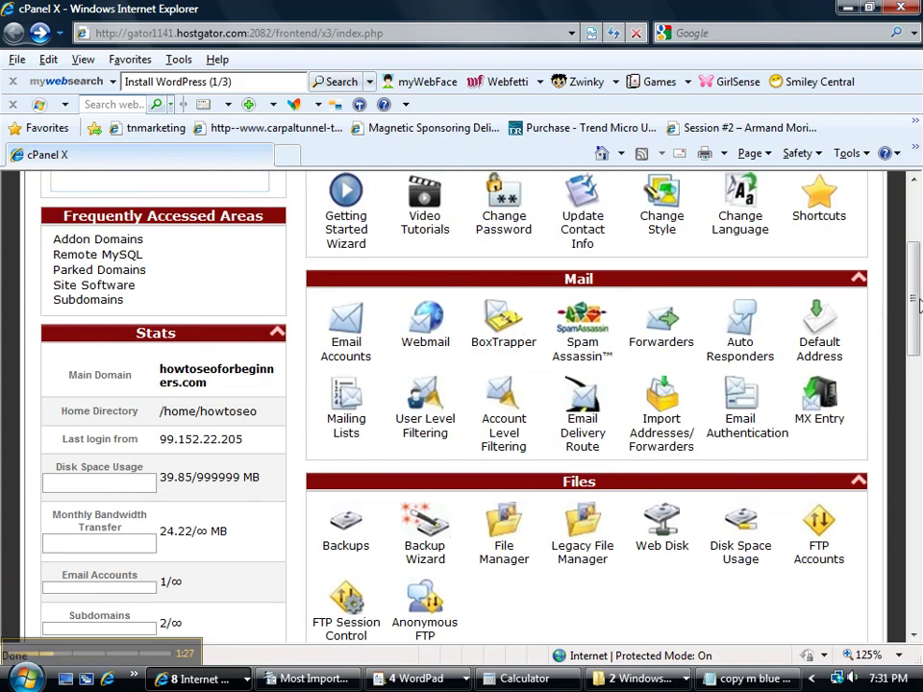
Launch Fantastico De Luxe from cPanel's Software / Services section.
{"action": "scroll", "scroll_direction": "down", "scroll_amount": 3}
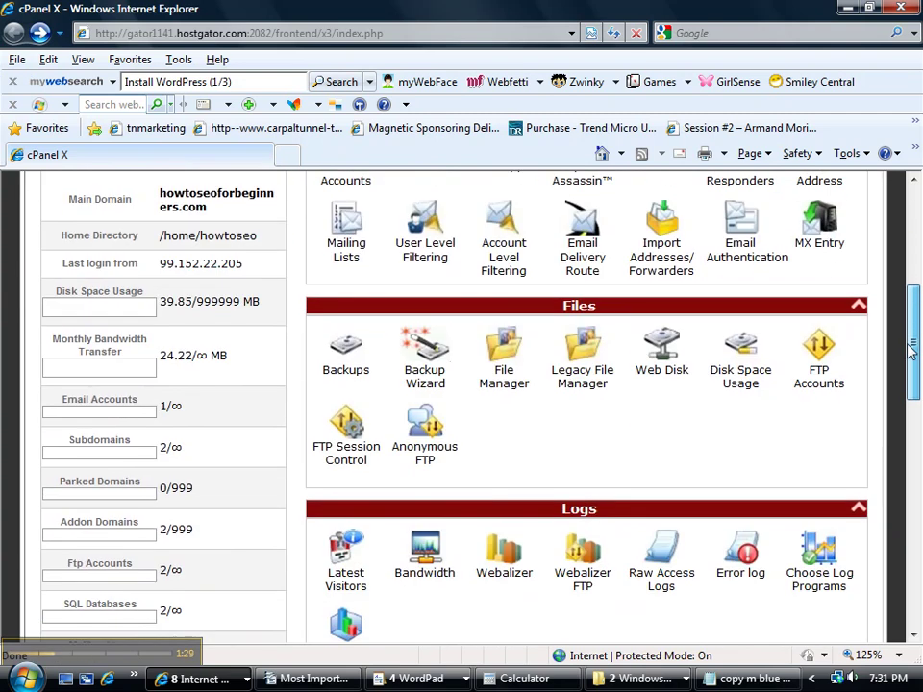
{"action": "scroll", "scroll_direction": "down", "scroll_amount": 3}
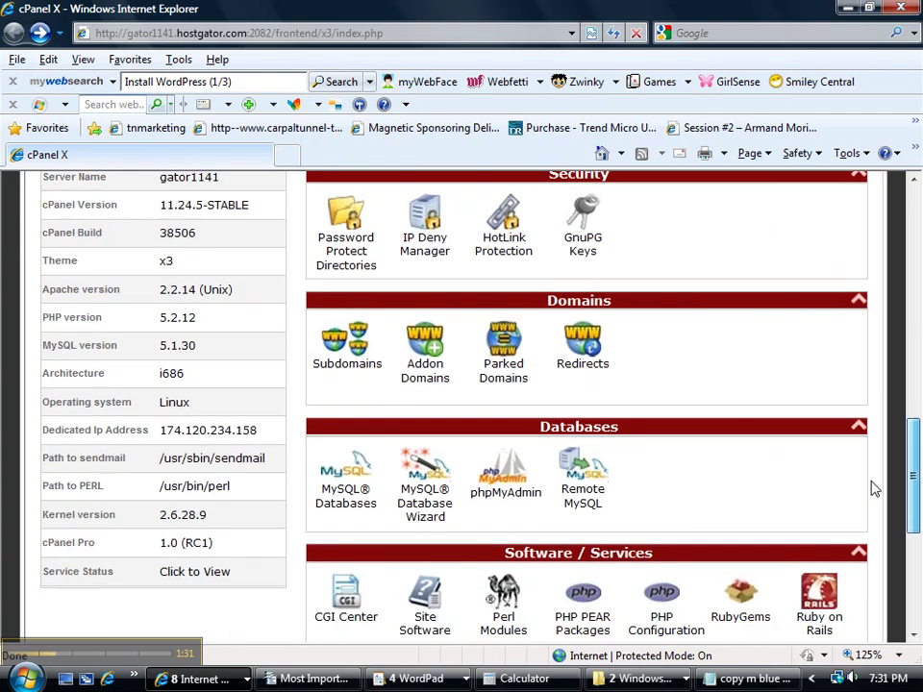
{"action": "scroll", "scroll_direction": "down", "scroll_amount": 3}
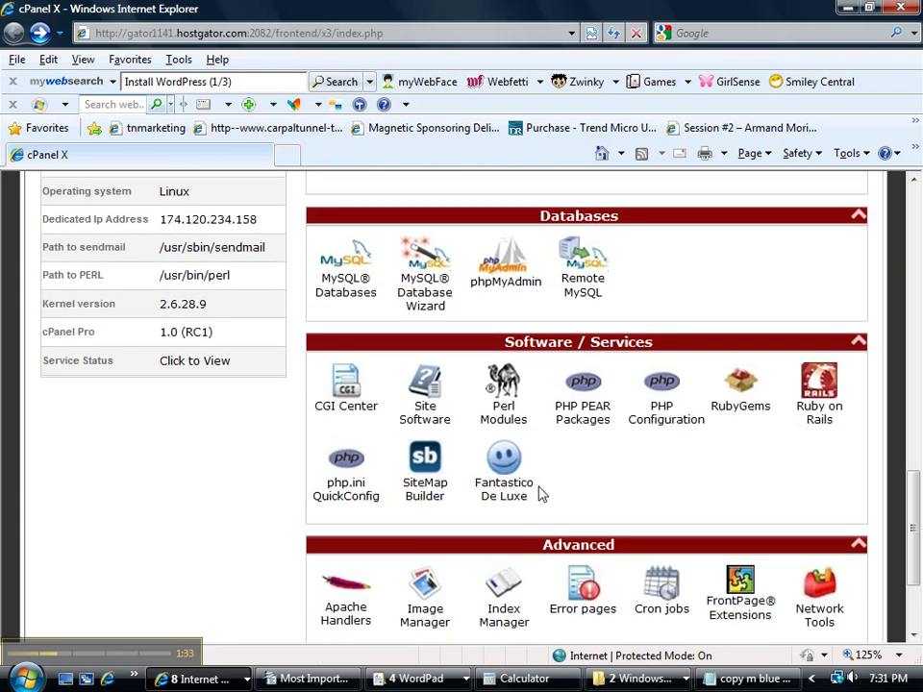
{"action": "left_click", "coordinate": [503, 469]}
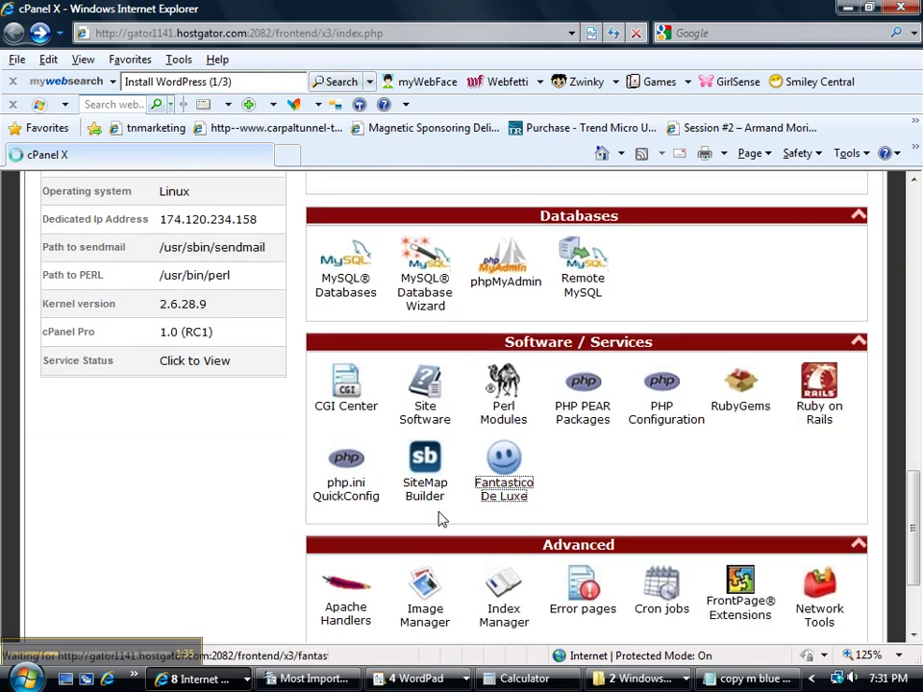
{"action": "left_click", "coordinate": [504, 471]}
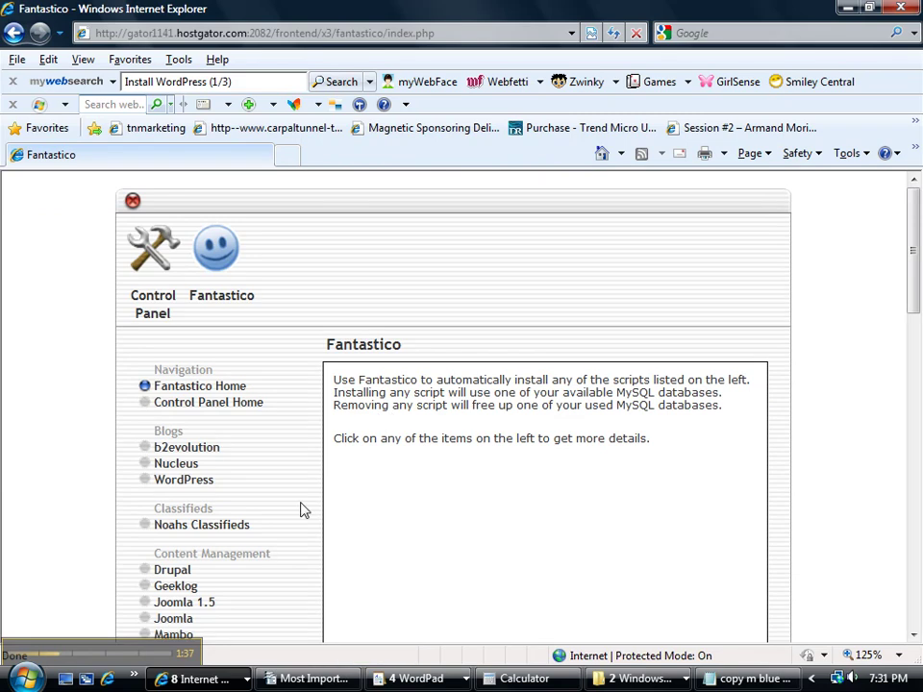
Start a new WordPress installation on howtoseoforbeginners.com, reaching step 1 of 3.
{"action": "left_click", "coordinate": [185, 480]}
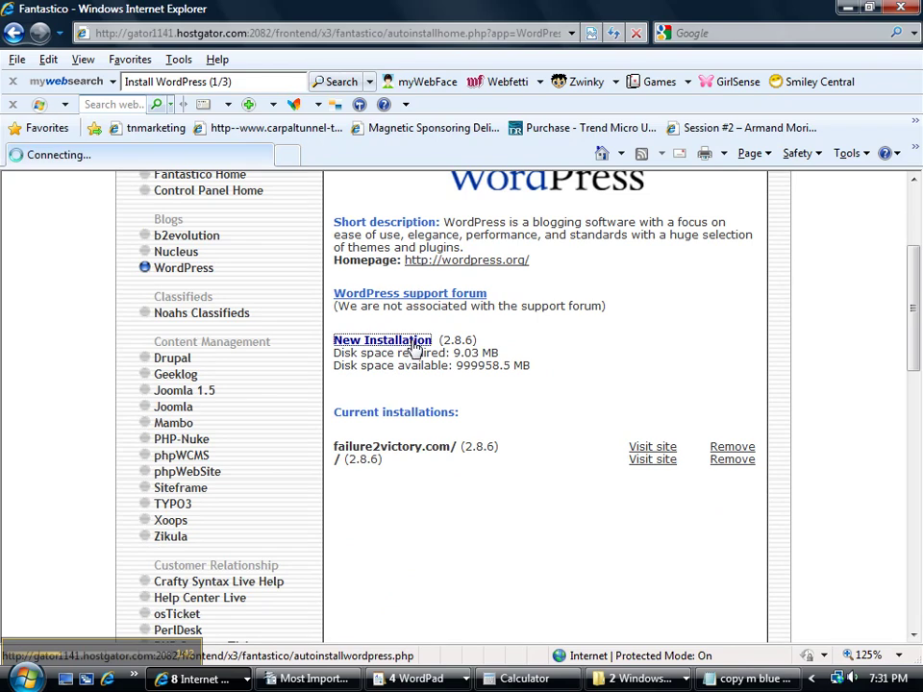
{"action": "left_click", "coordinate": [381, 338]}
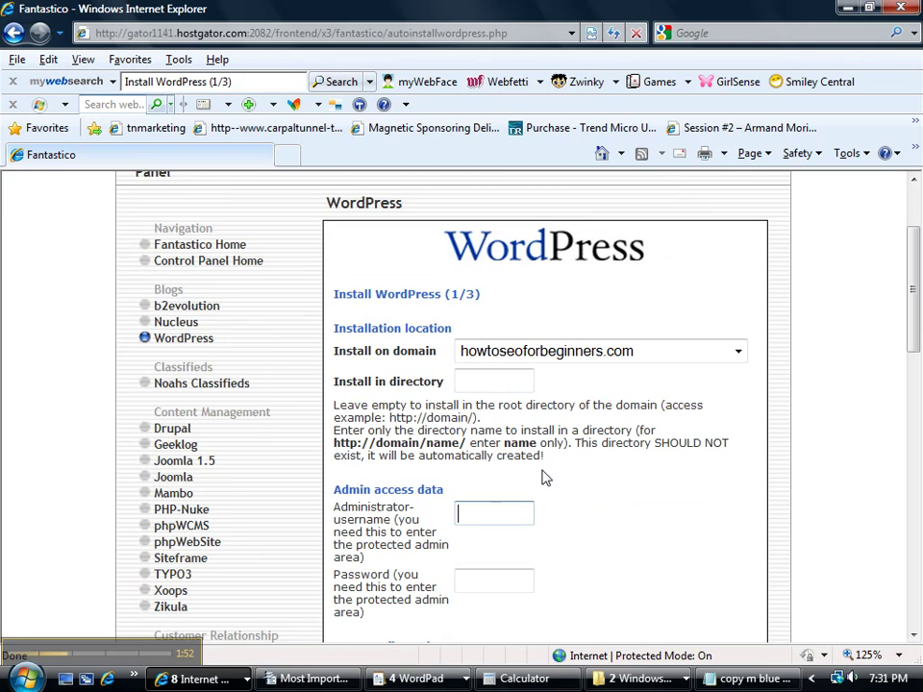
{"action": "scroll", "scroll_direction": "down", "scroll_amount": 3}
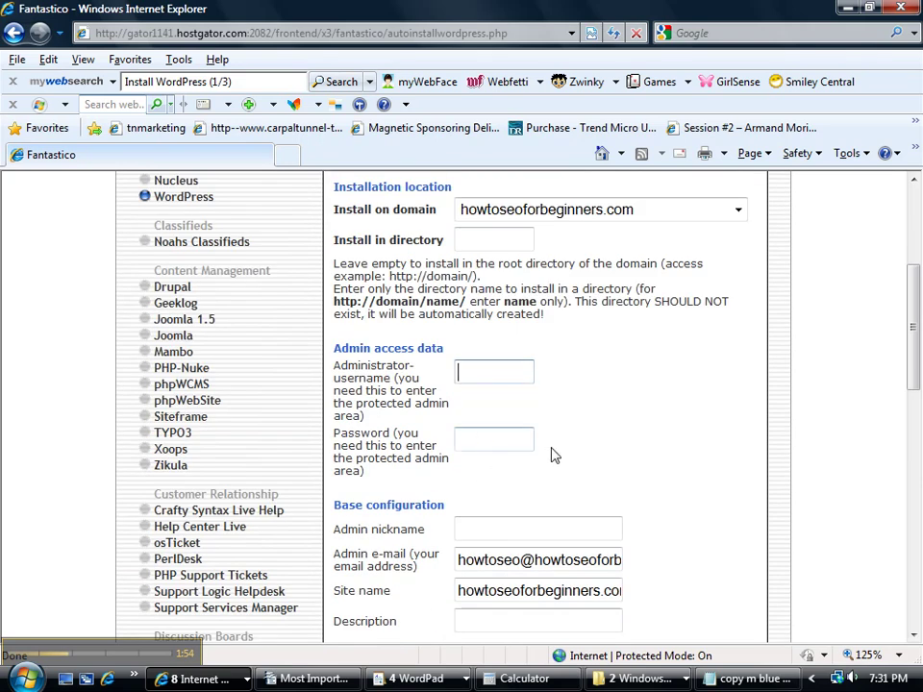
{"action": "scroll", "scroll_direction": "down", "scroll_amount": 3}
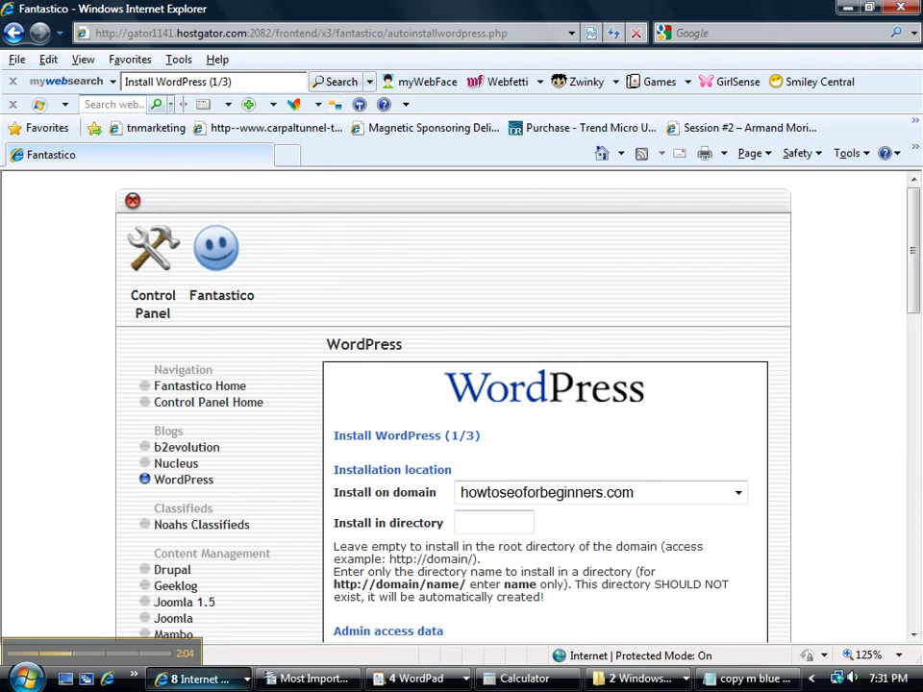
{"action": "mouse_move", "coordinate": [556, 458]}
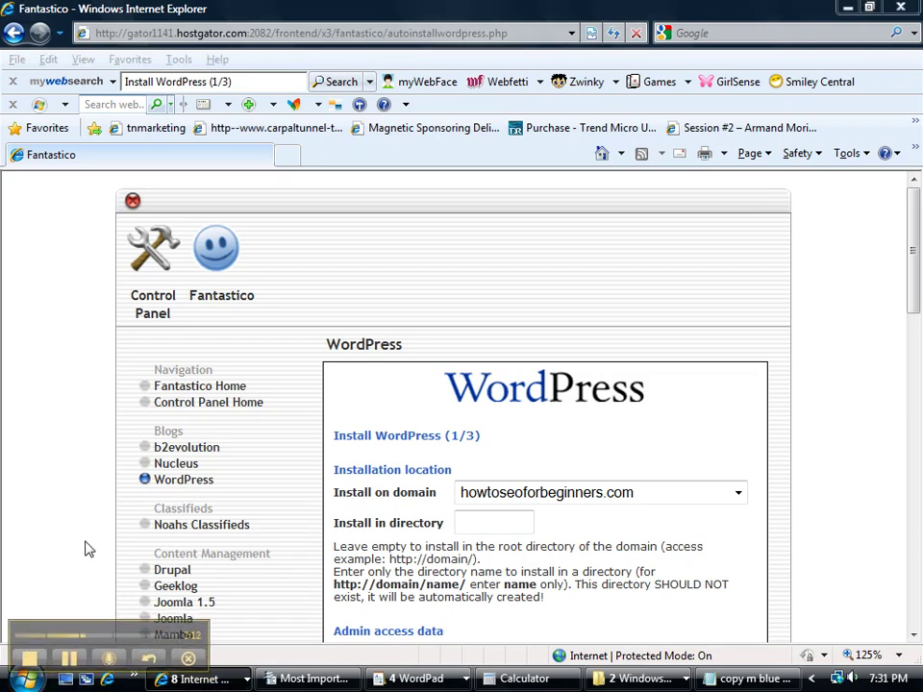
{"action": "mouse_move", "coordinate": [219, 550]}
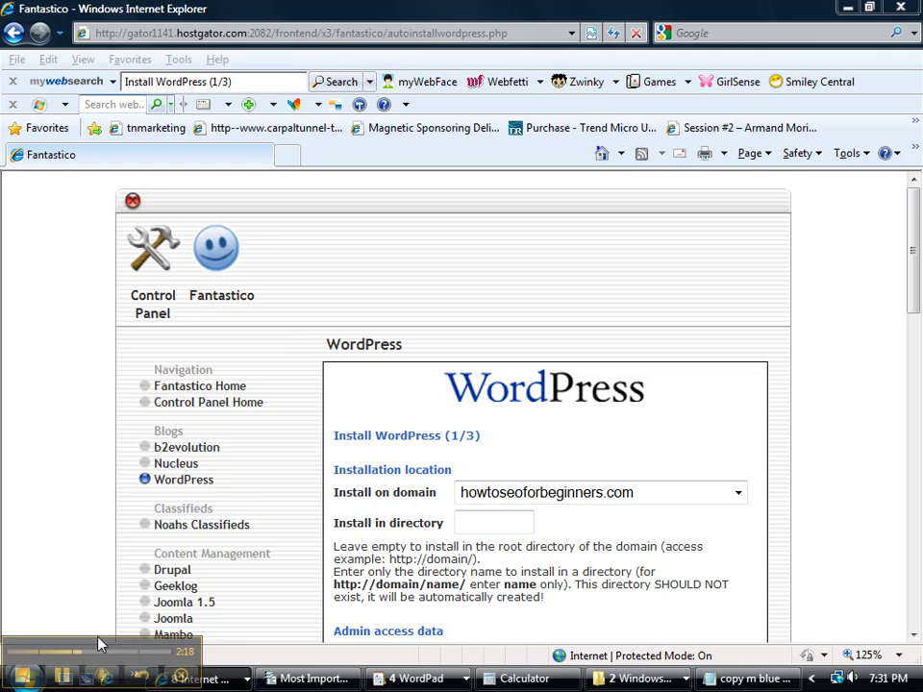
{"action": "mouse_move", "coordinate": [455, 389]}
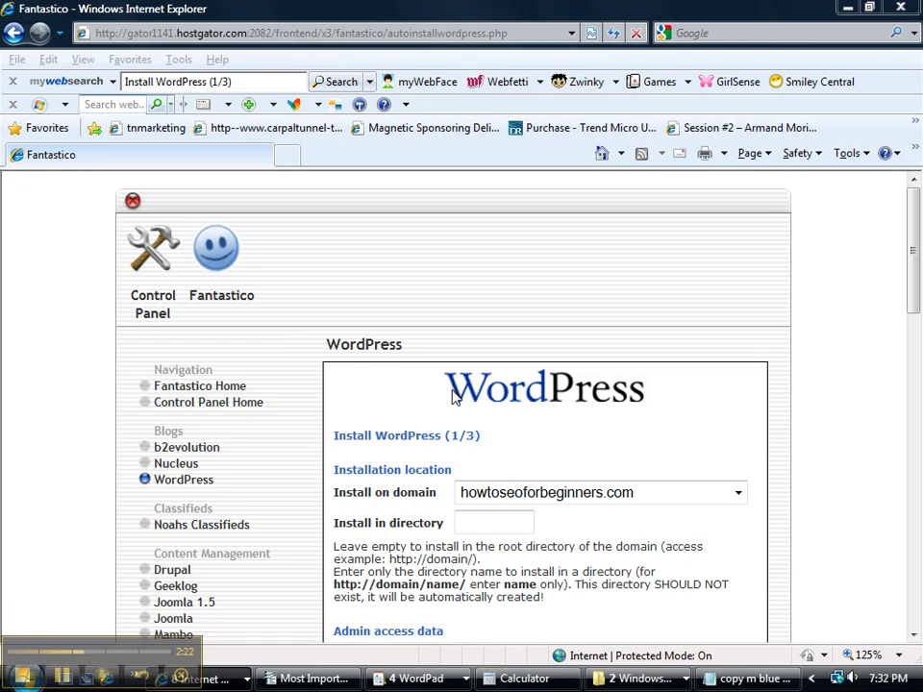
{"action": "mouse_move", "coordinate": [454, 405]}
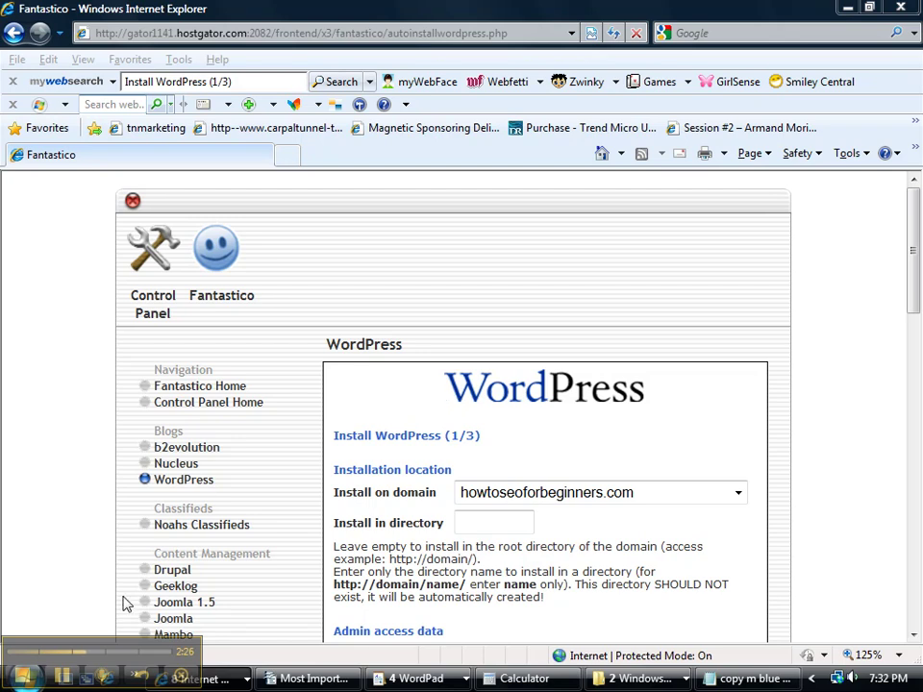
{"action": "mouse_move", "coordinate": [88, 646]}
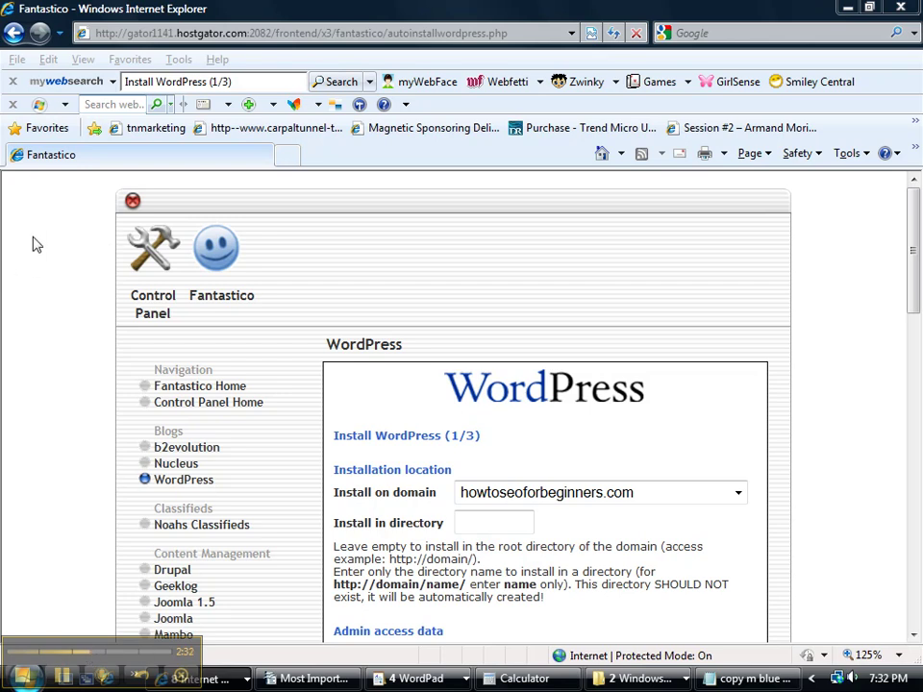
{"action": "mouse_move", "coordinate": [211, 196]}
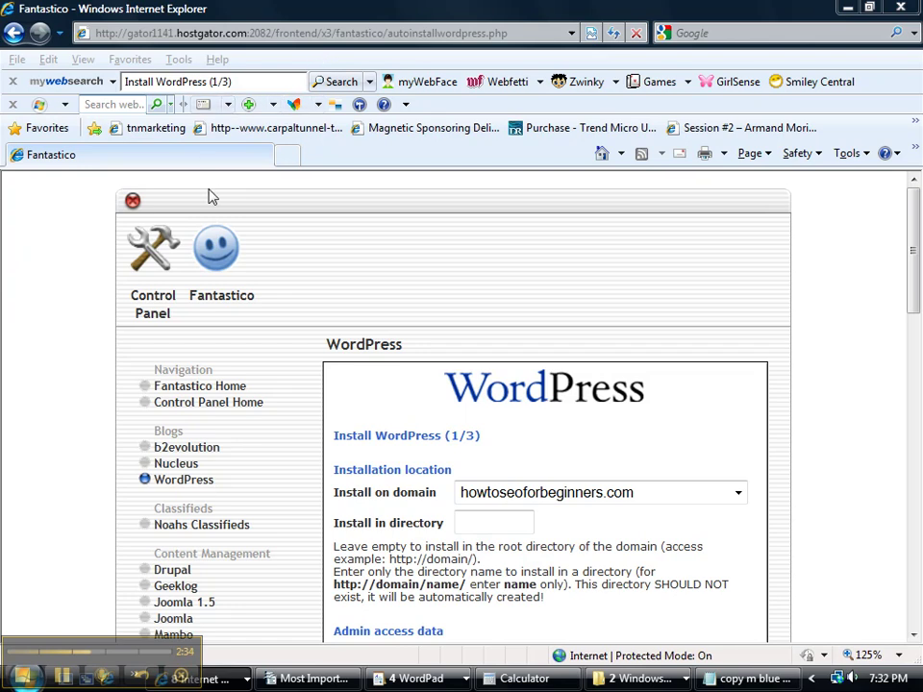
{"action": "mouse_move", "coordinate": [221, 196]}
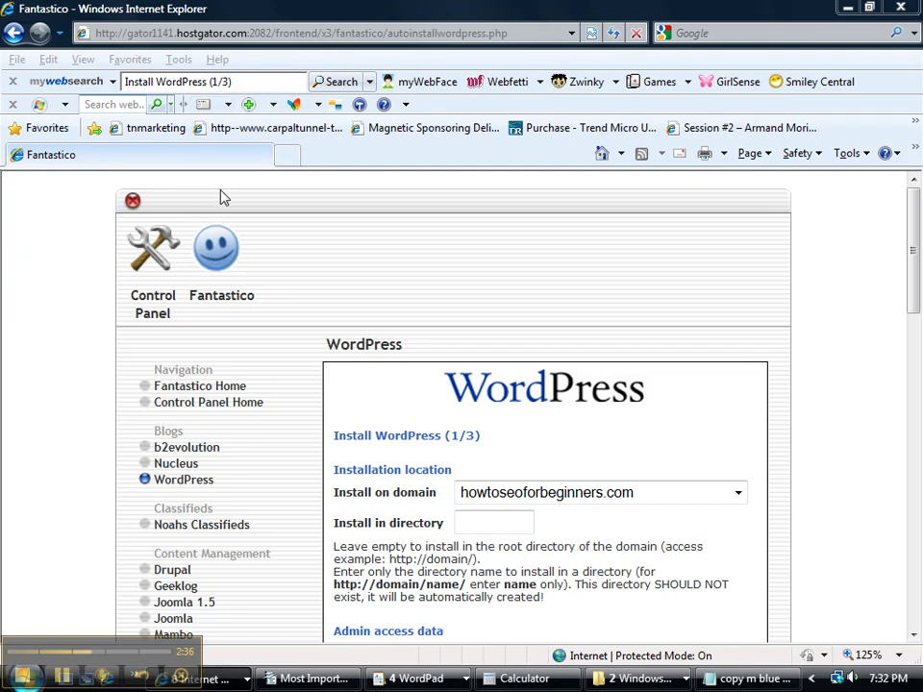